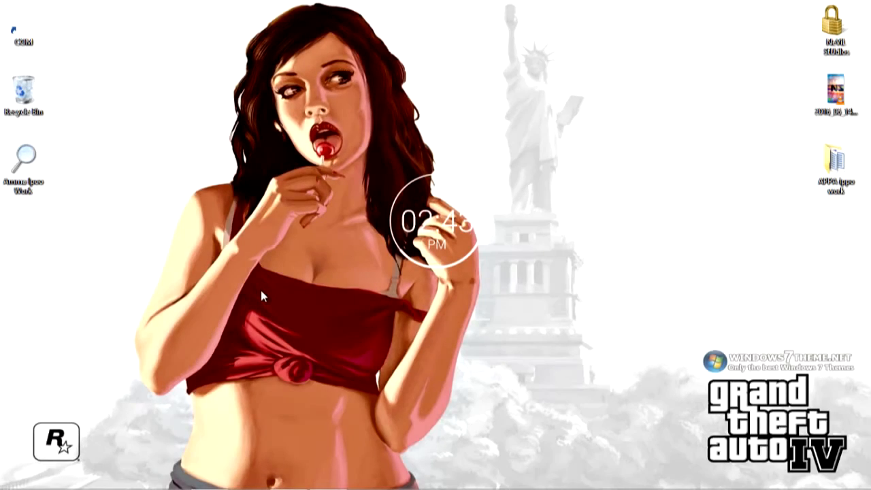
Refresh the desktop from its context menu to bring the Notepad instructions into view.
click(301, 230)
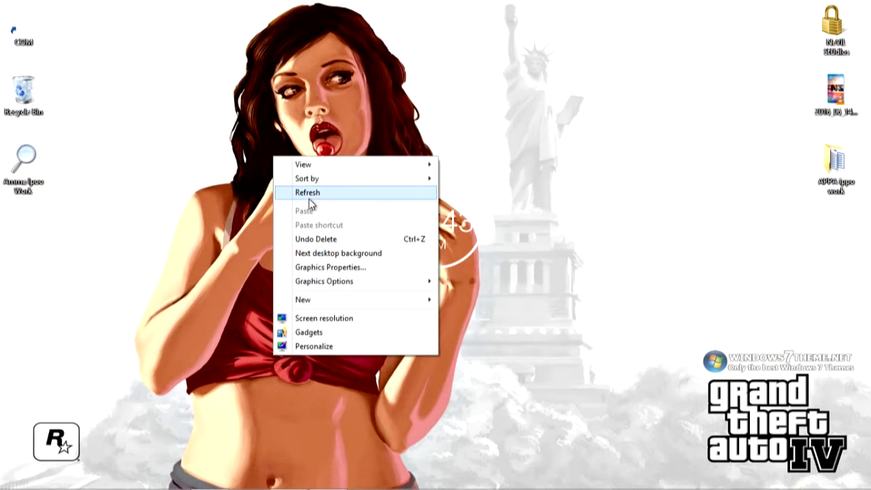
click(307, 192)
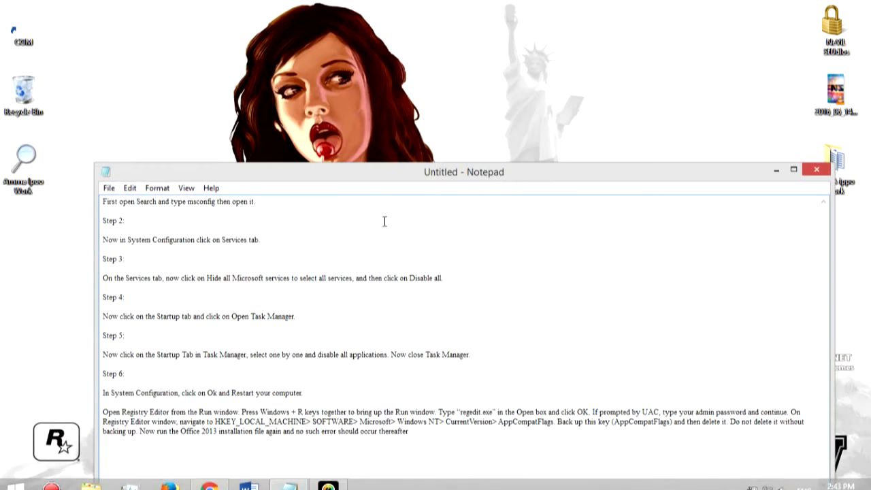
Search the Start screen for msconfig and launch System Configuration.
drag(464, 171, 435, 82)
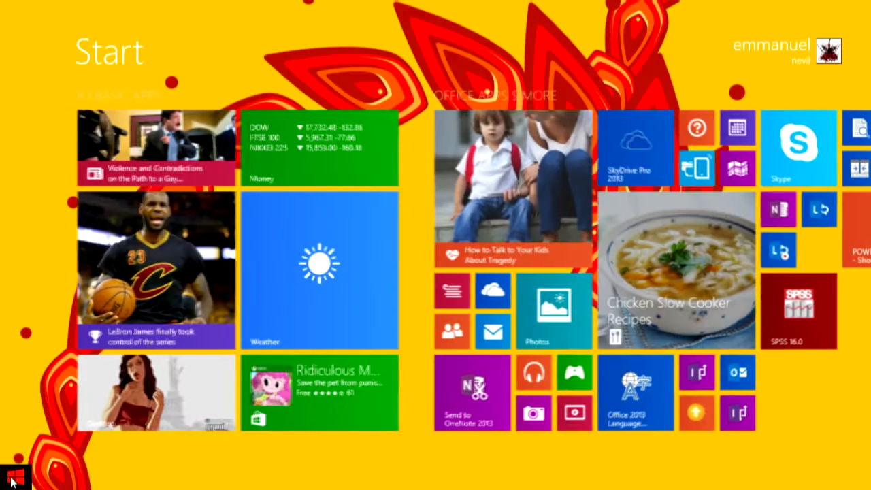
text(mconfi)
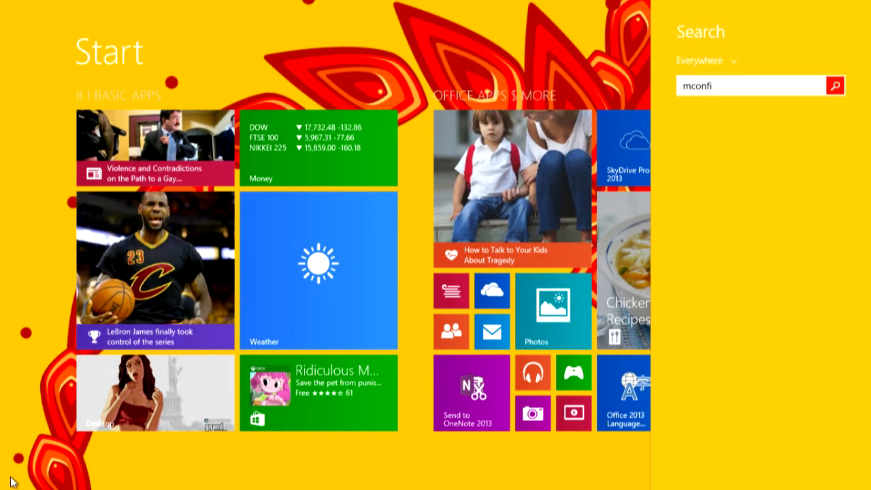
mouse_move(500, 219)
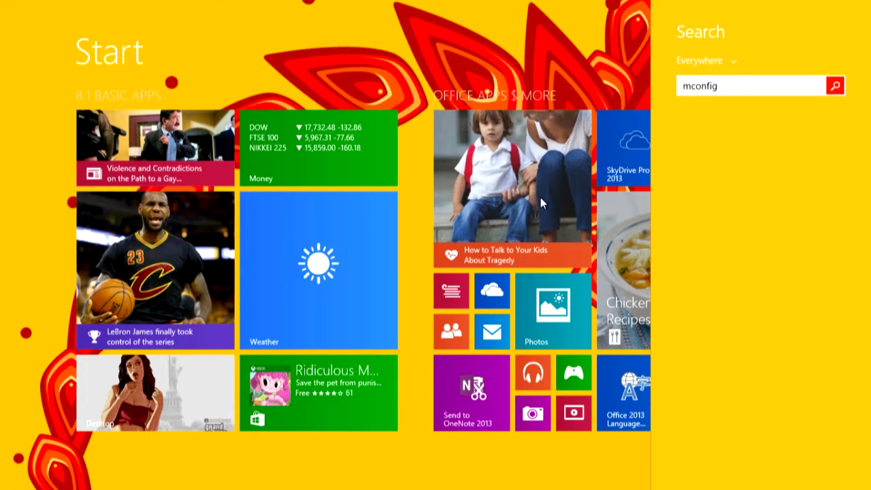
click(835, 85)
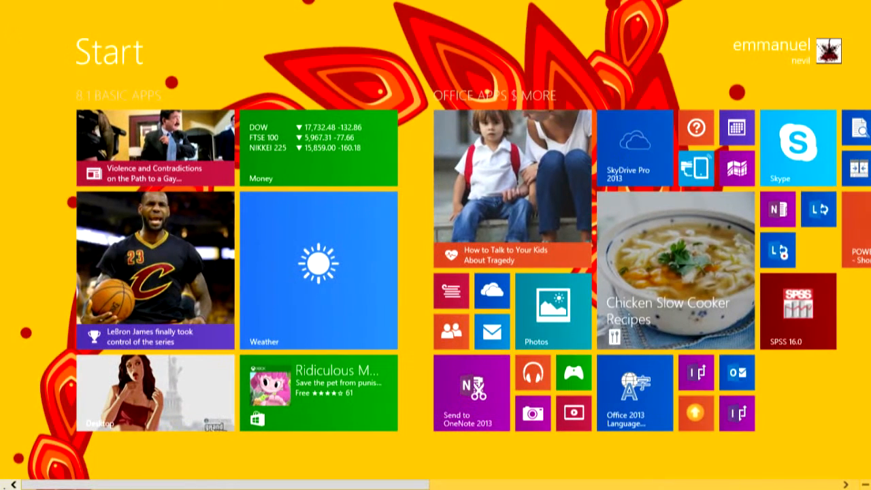
text(msc)
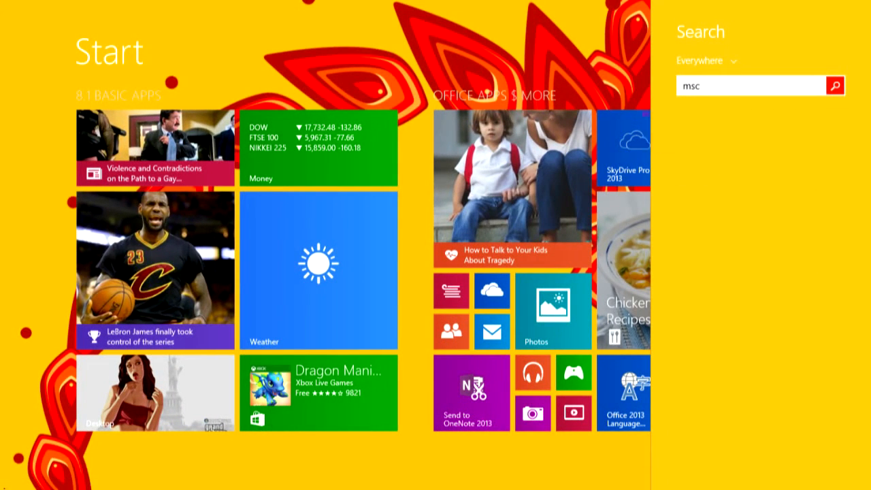
text(on)
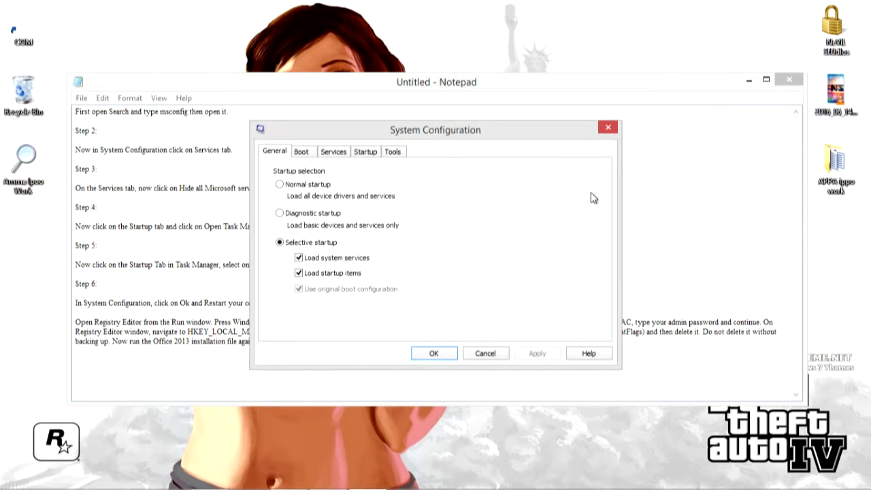
Move System Configuration over the notes and hide all Microsoft services in its Services list.
drag(435, 129, 487, 93)
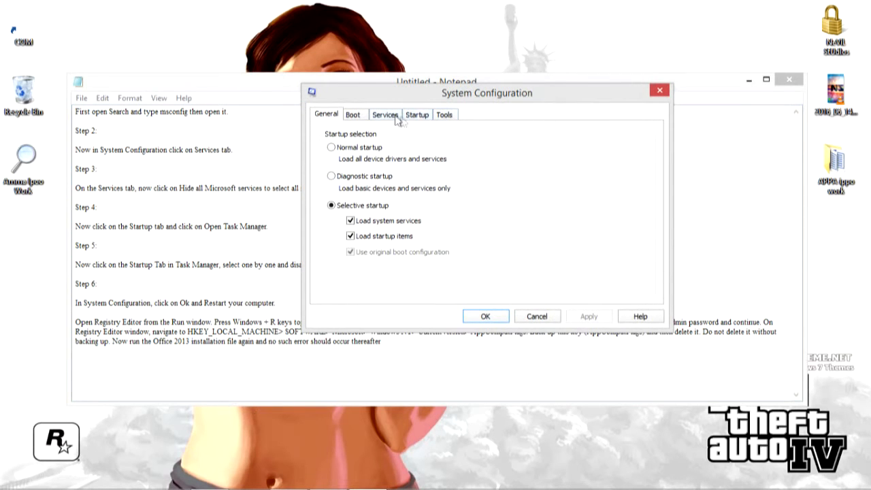
click(385, 114)
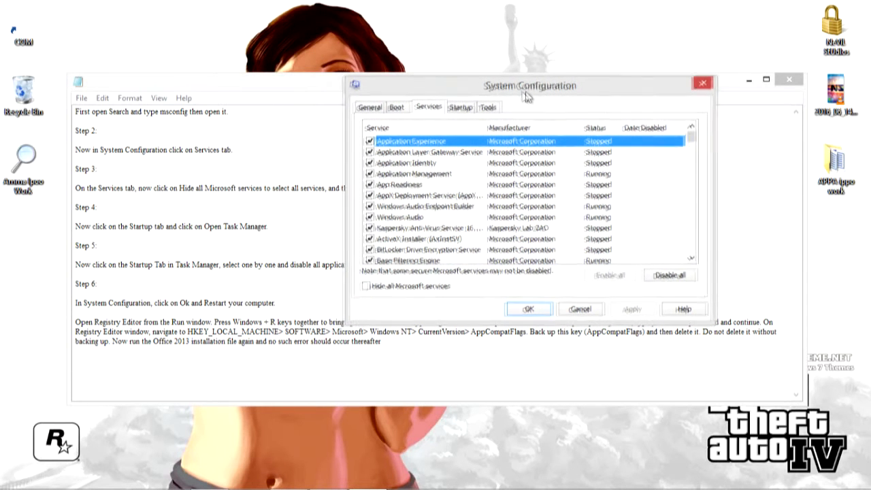
click(369, 285)
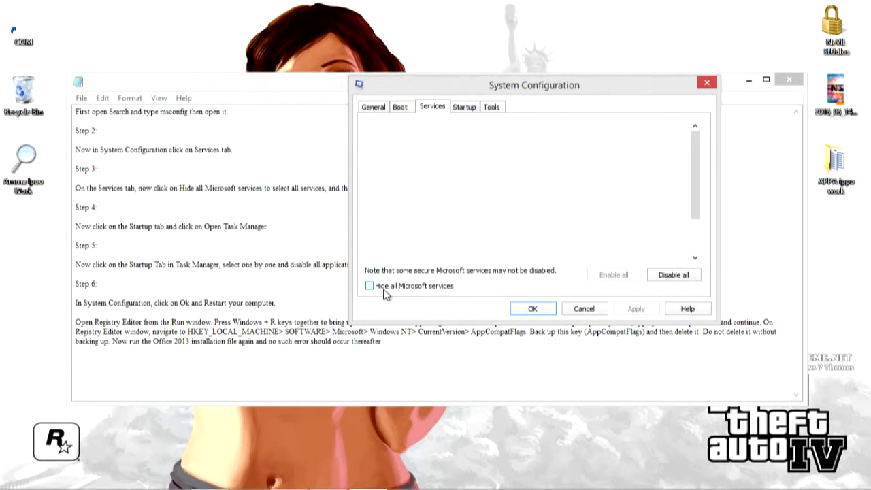
click(369, 285)
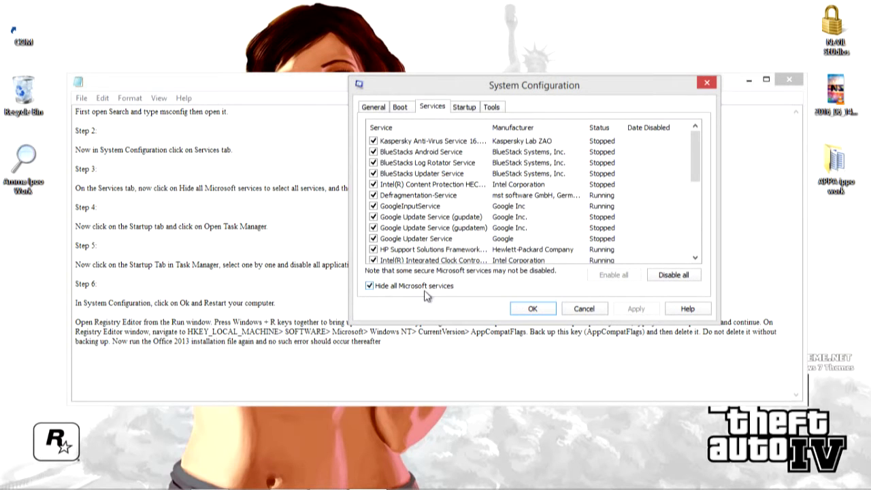
mouse_move(389, 294)
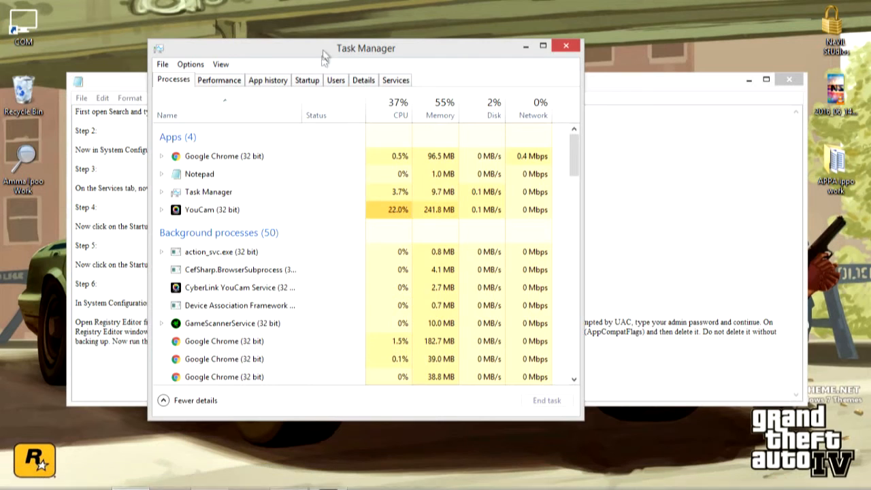
Review startup entries like µTorrent and CortexLauncher.exe in Task Manager, then close it.
drag(366, 47, 467, 35)
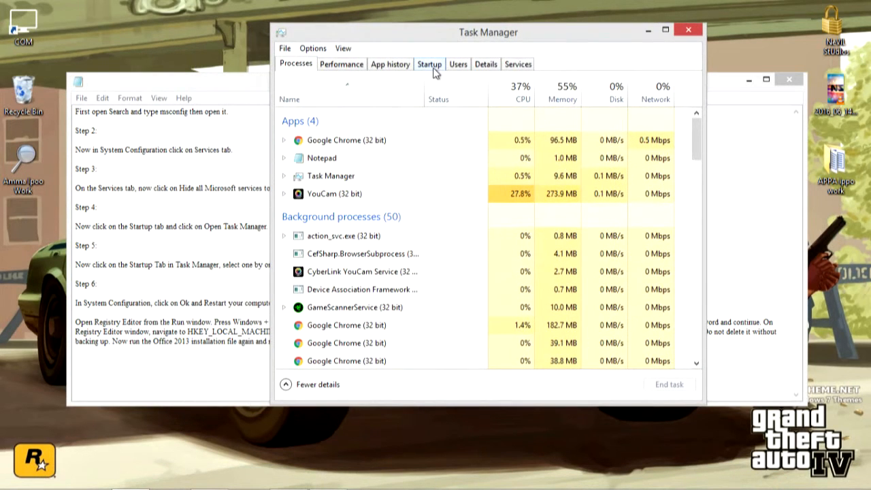
click(429, 63)
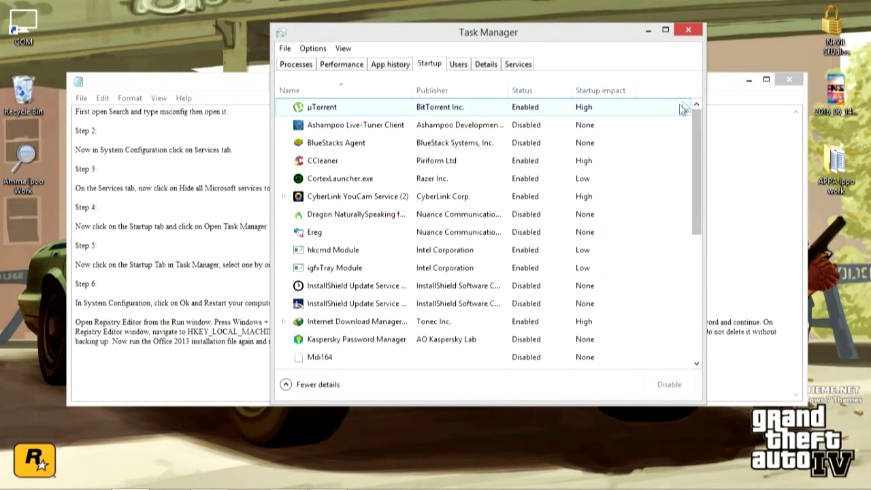
scroll(down, 3)
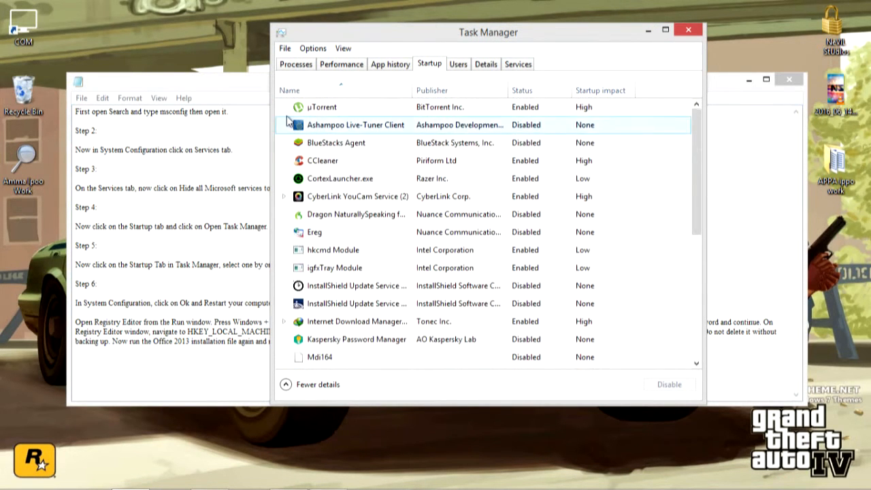
click(321, 106)
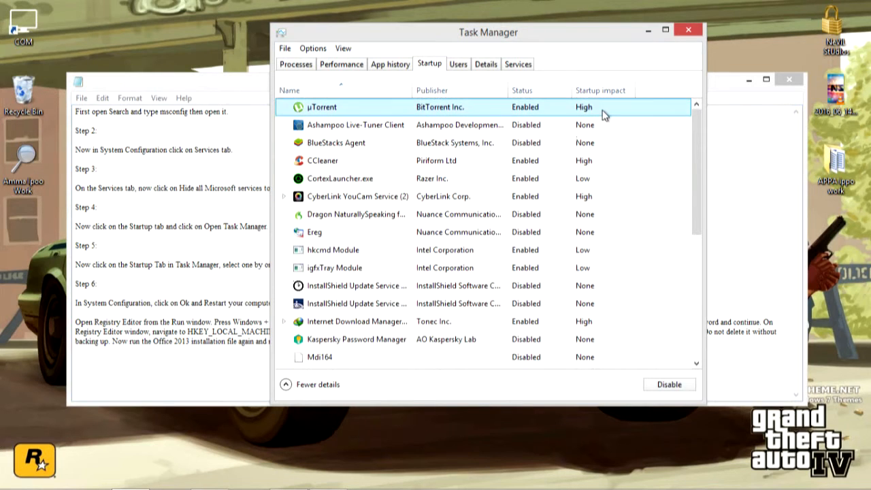
mouse_move(693, 227)
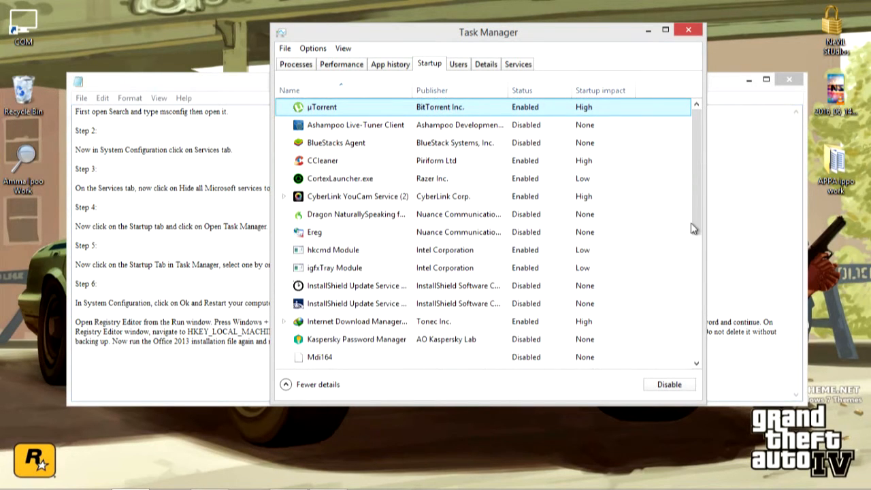
click(340, 178)
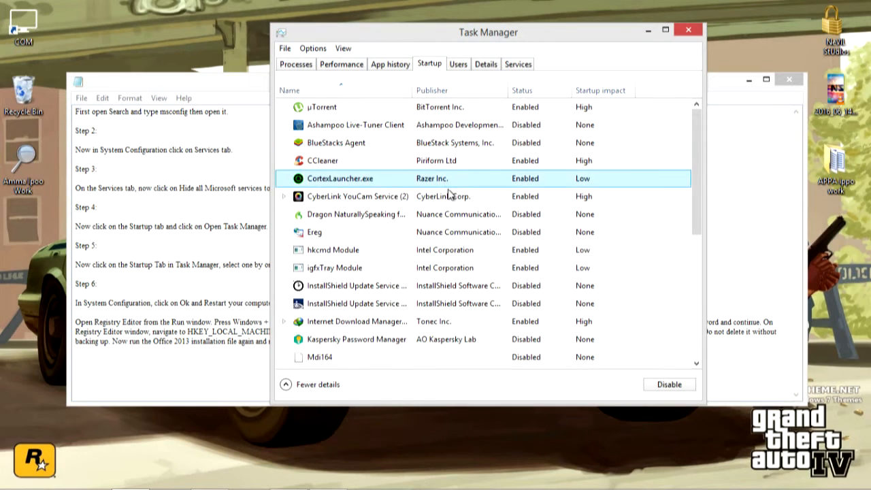
click(357, 213)
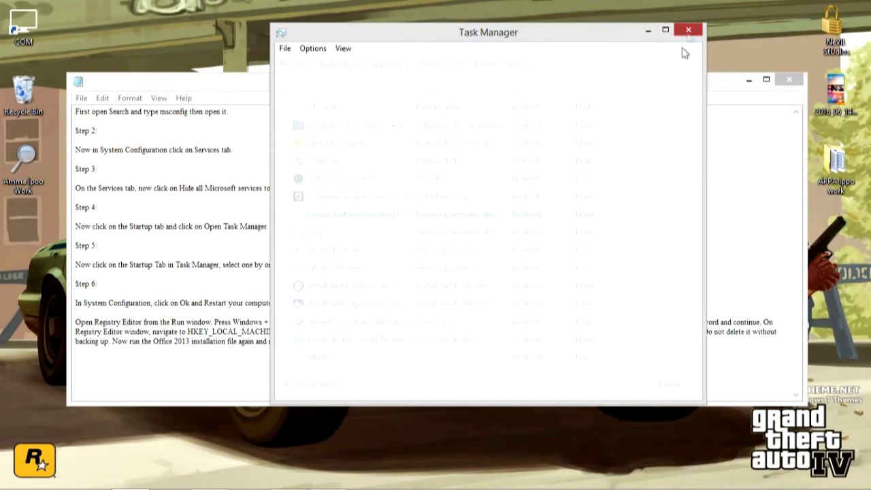
click(688, 29)
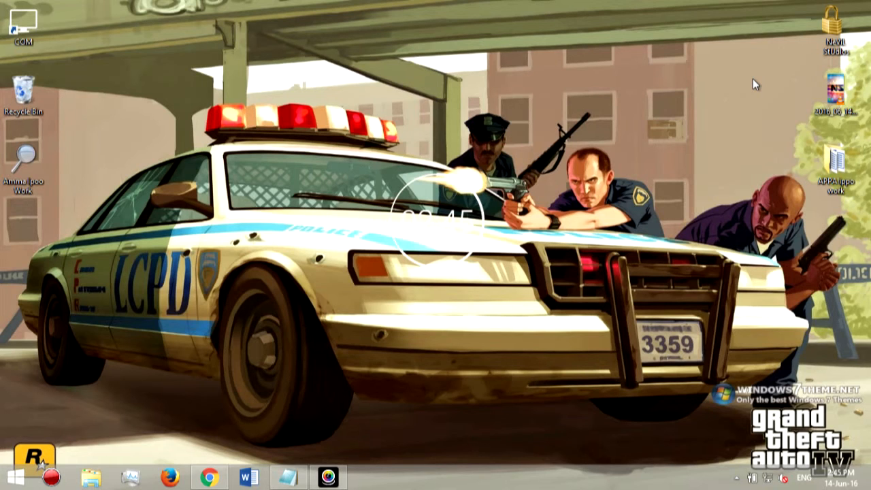
mouse_move(558, 208)
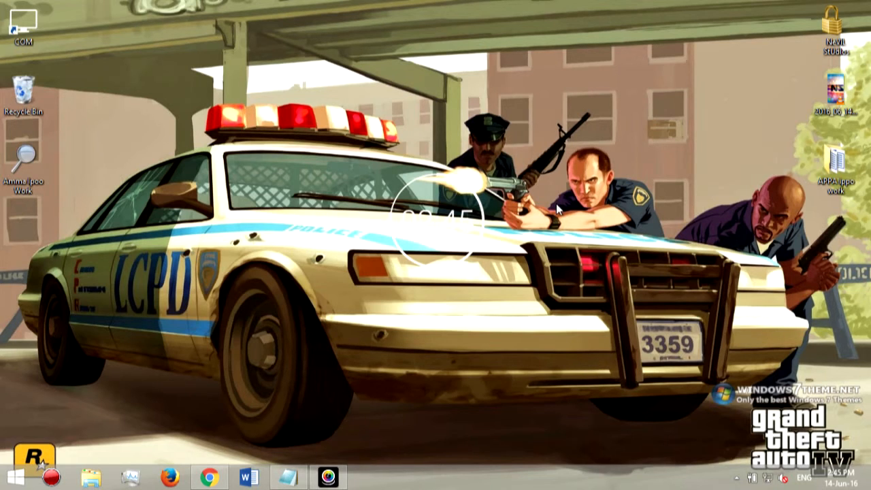
mouse_move(51, 421)
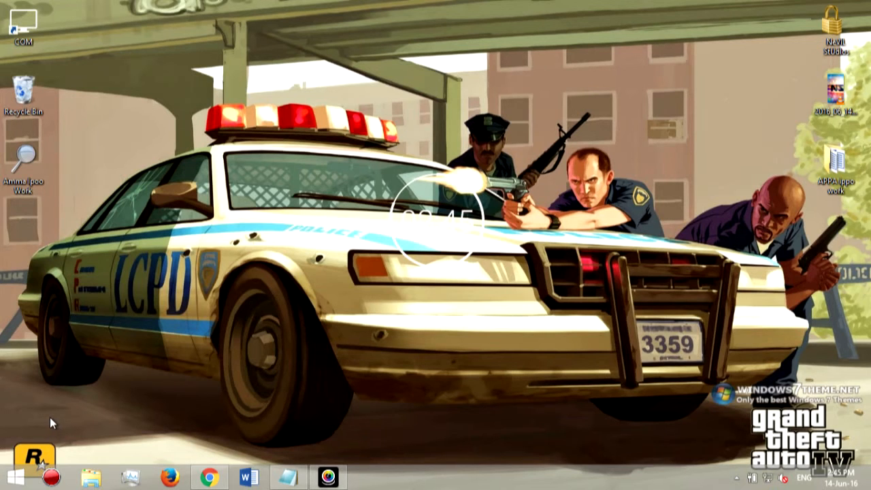
Bring up the Run dialog with Win+R while the Notepad notes are shown.
key(Win+r)
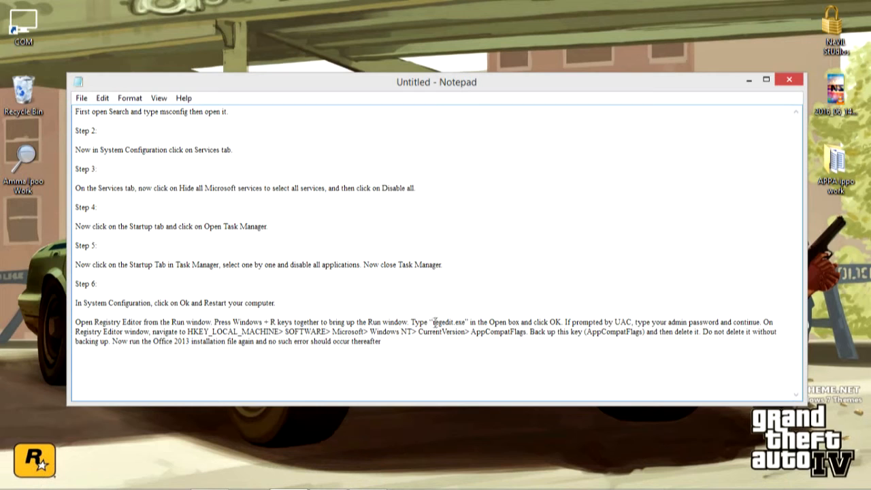
Select the regedit.exe name in the Notepad instructions.
double_click(446, 322)
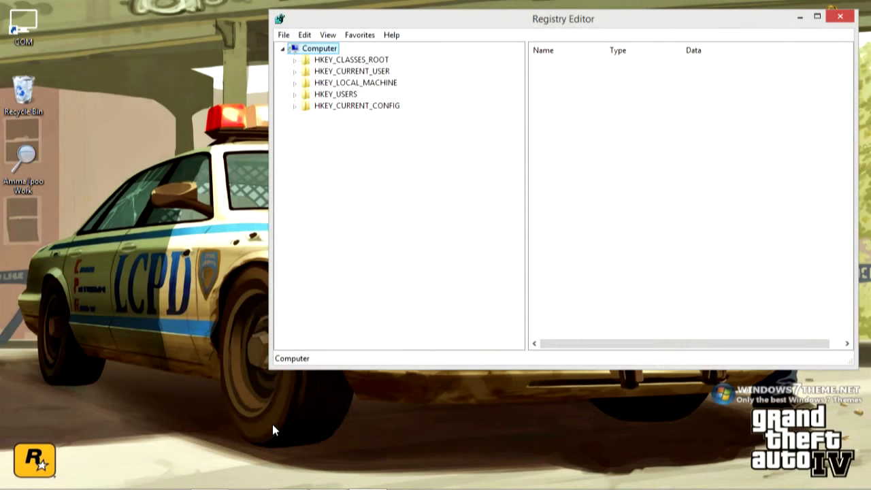
Move Registry Editor aside, highlight the AppCompatFlags path in the notes, and begin expanding HKEY_LOCAL_MACHINE.
drag(563, 19, 474, 11)
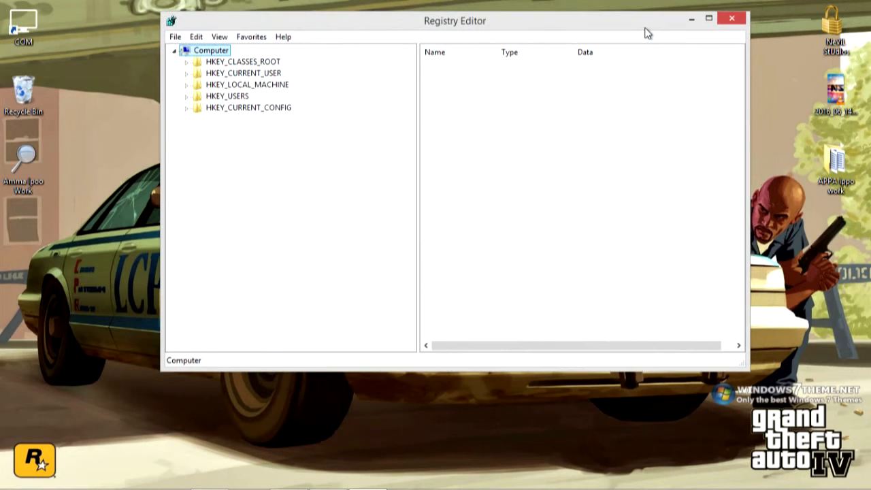
mouse_move(623, 27)
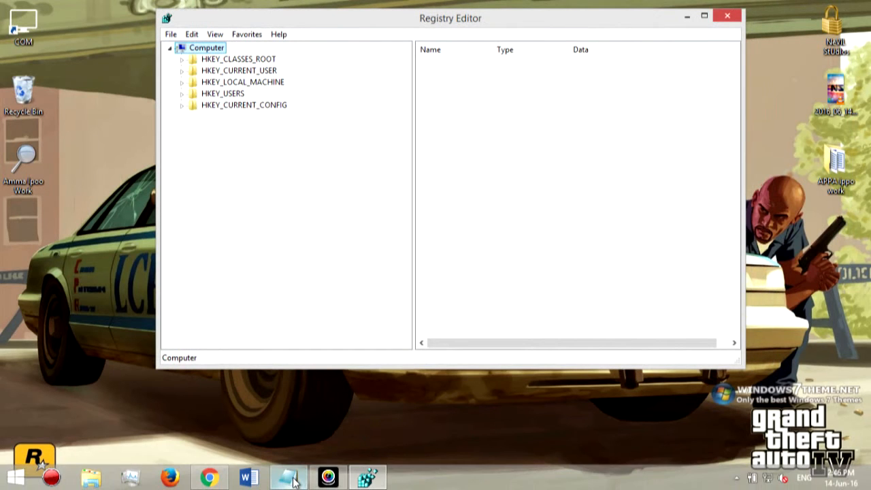
click(287, 477)
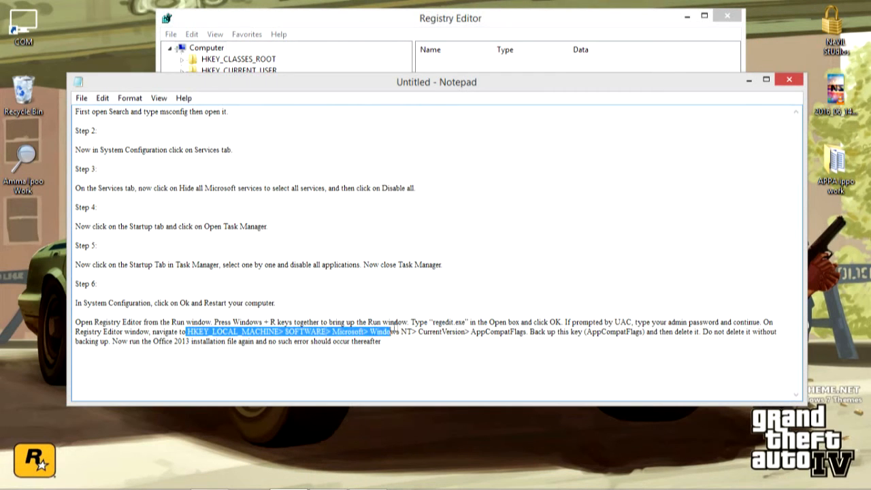
drag(391, 331, 524, 331)
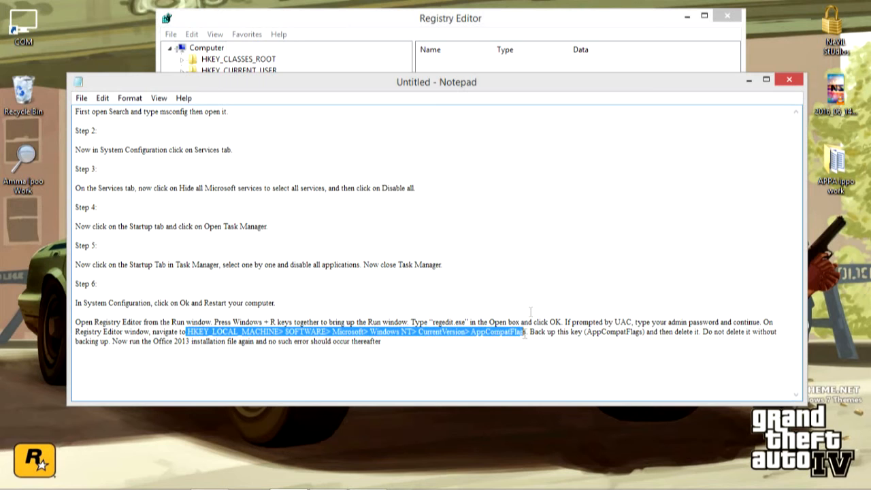
click(450, 18)
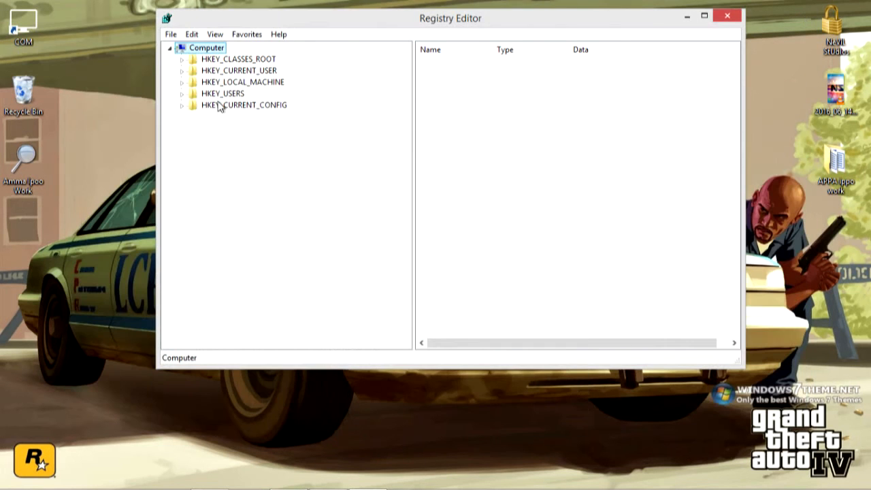
click(182, 82)
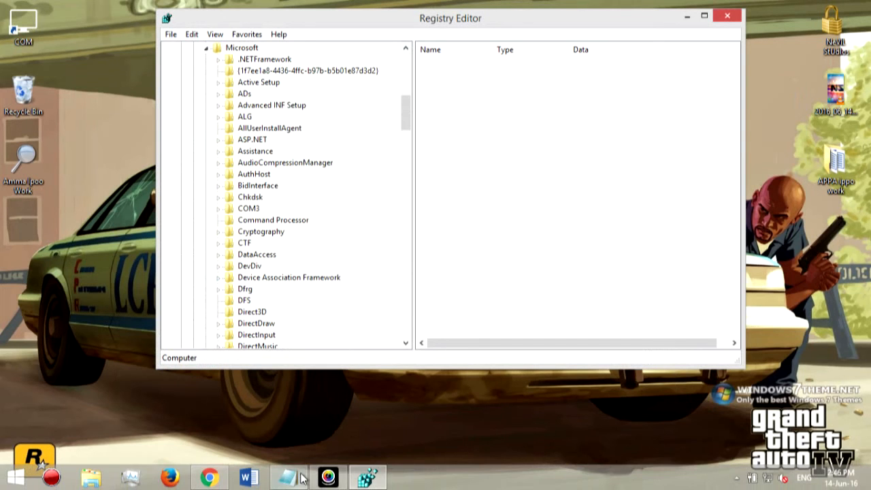
Navigate to AppCompatFlags under Windows NT\CurrentVersion, bring up its context menu, then close Registry Editor.
click(289, 477)
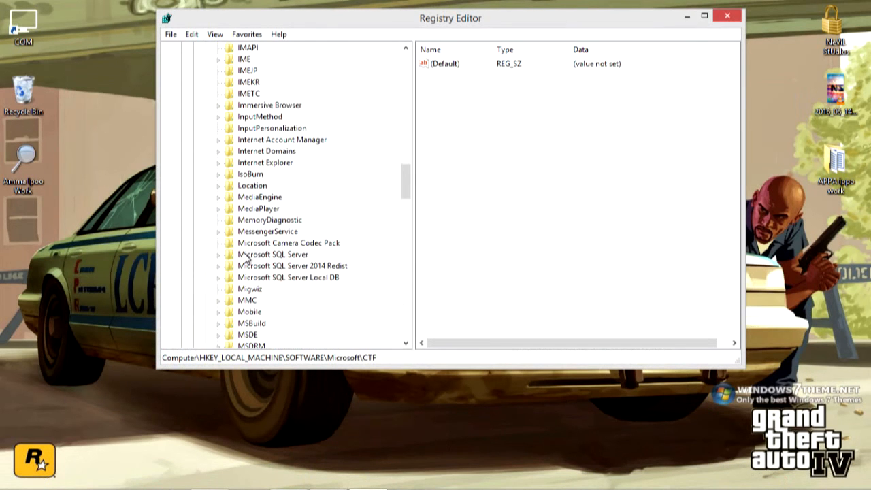
scroll(down, 3)
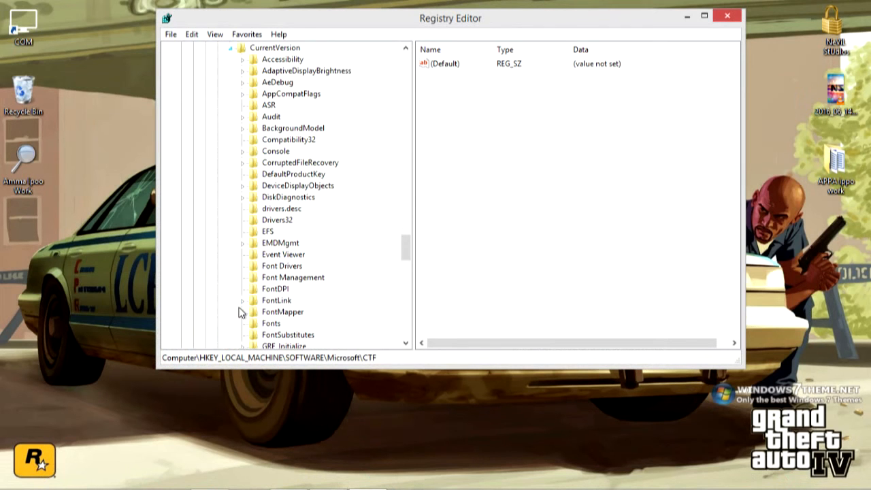
mouse_move(279, 81)
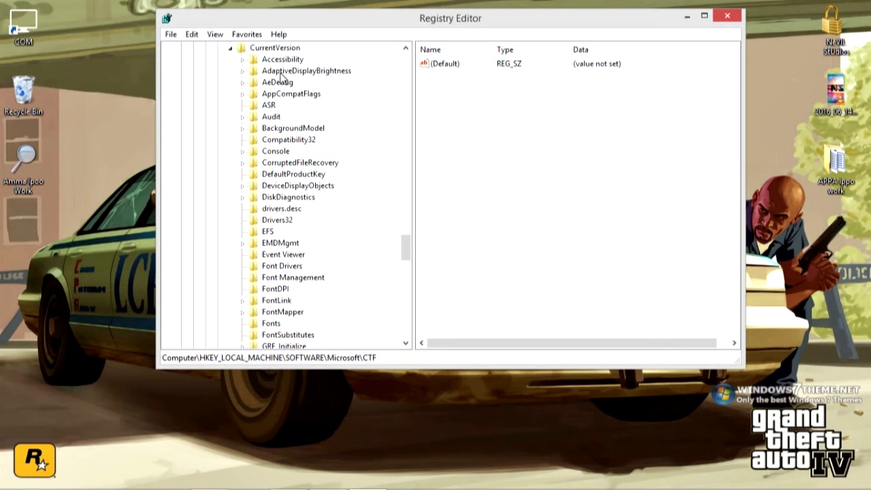
click(291, 93)
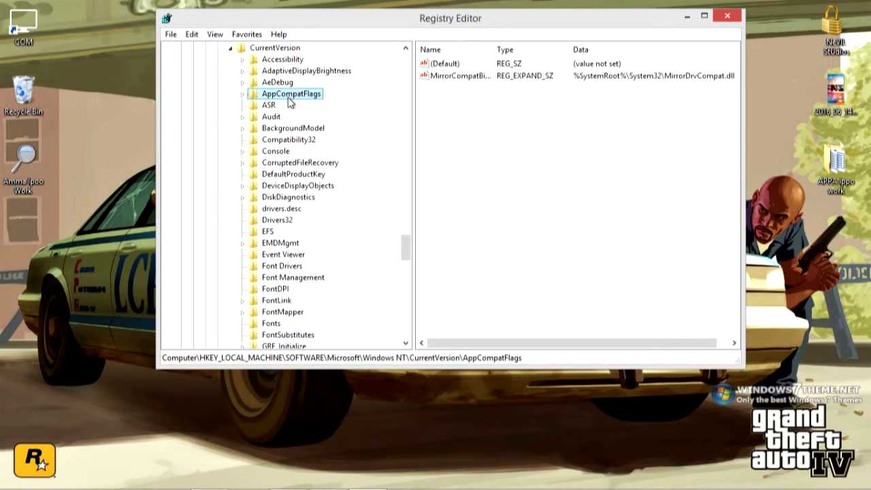
right_click(291, 93)
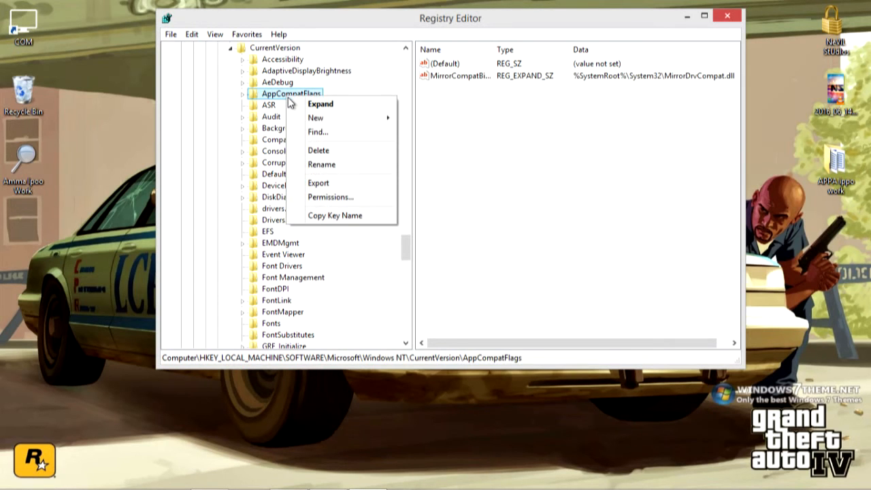
mouse_move(317, 183)
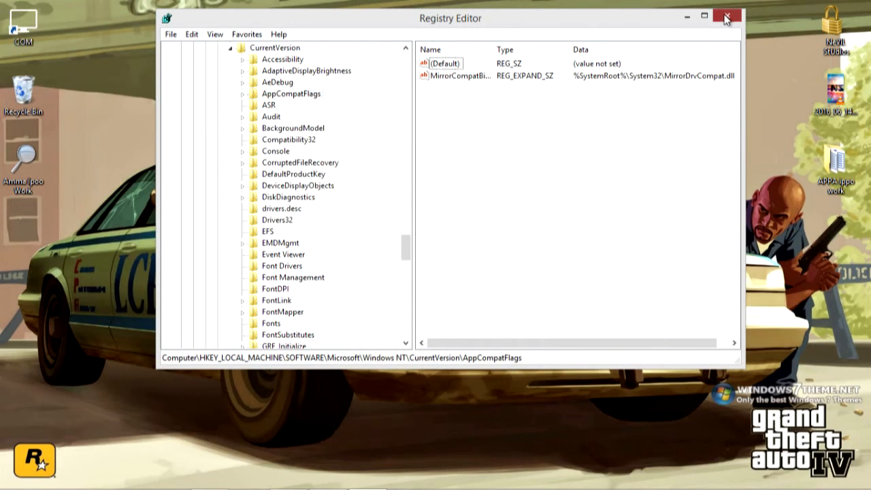
click(725, 18)
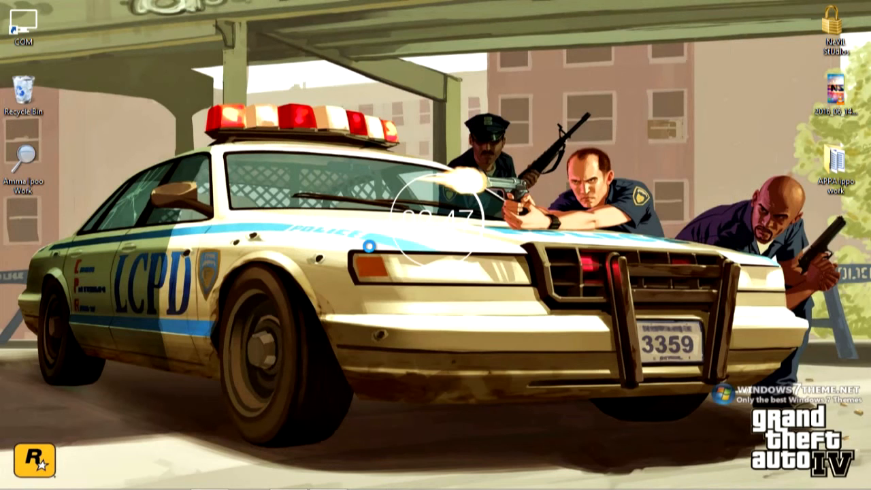
mouse_move(370, 250)
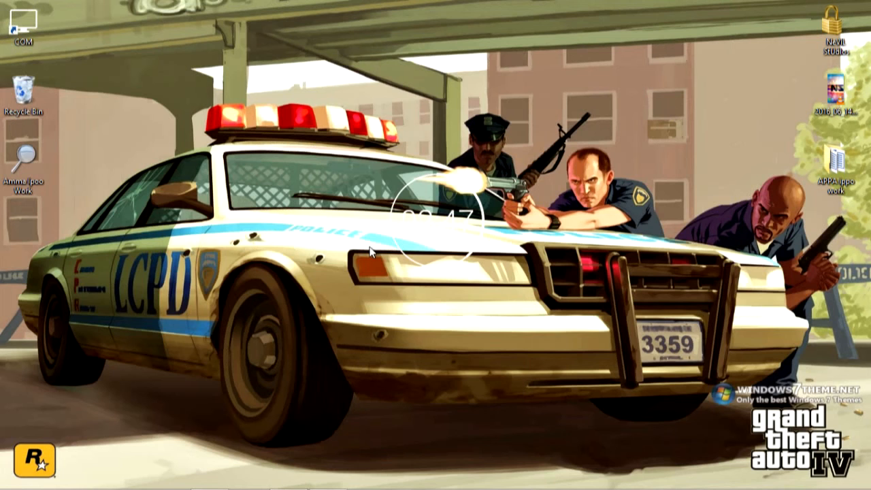
right_click(372, 250)
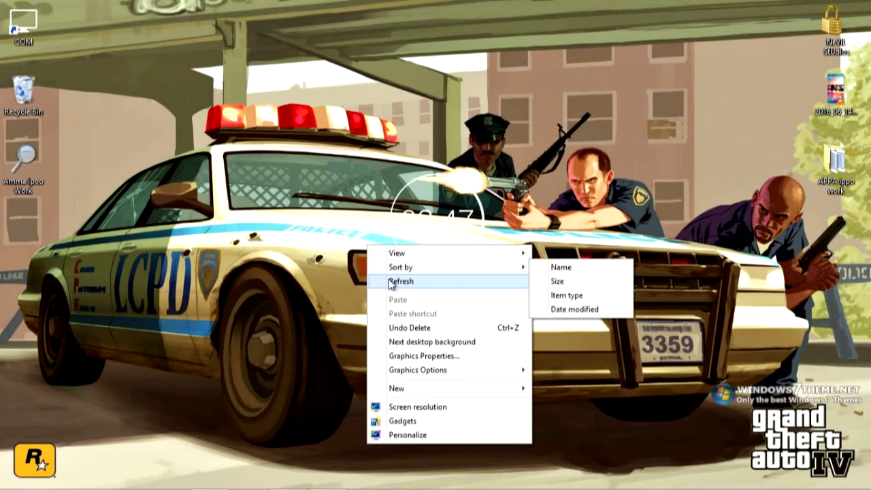
click(402, 281)
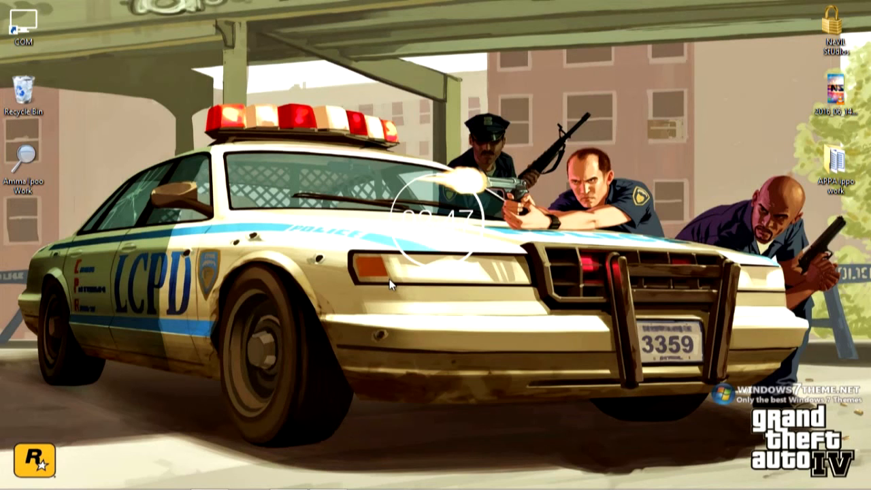
mouse_move(329, 244)
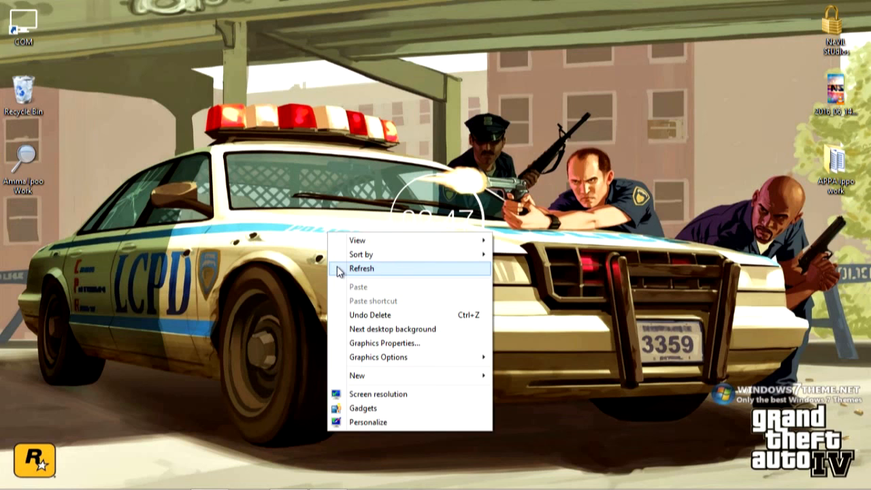
click(363, 268)
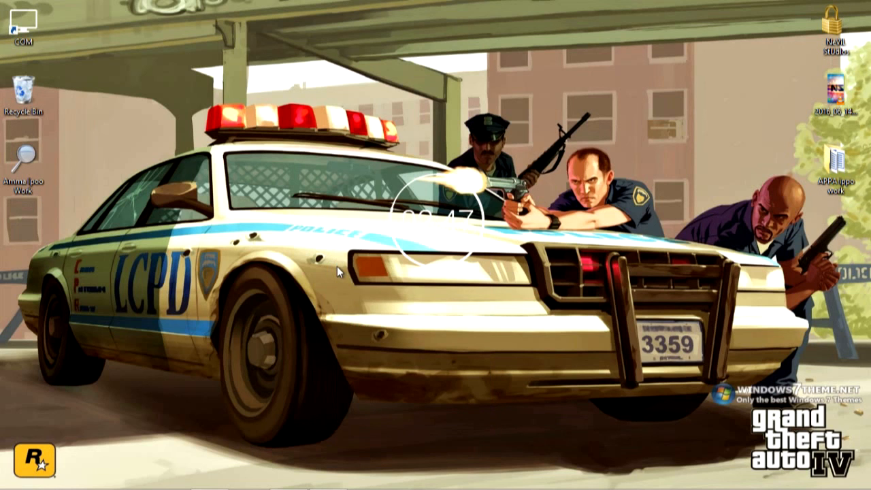